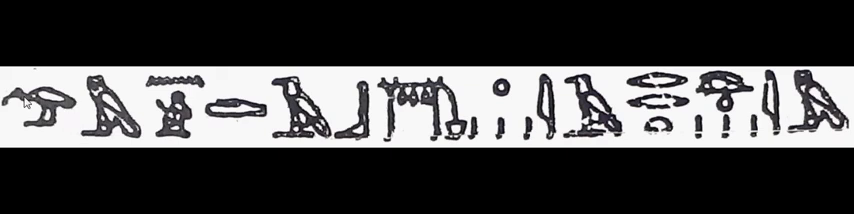
mouse_move(184, 92)
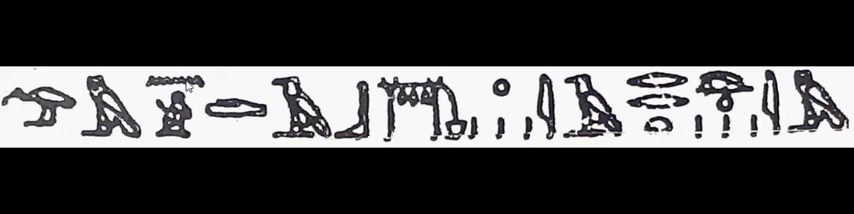
mouse_move(184, 92)
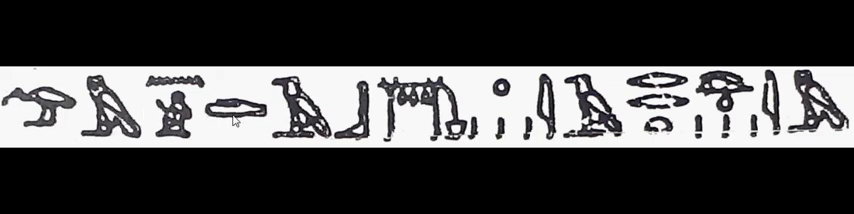
mouse_move(376, 124)
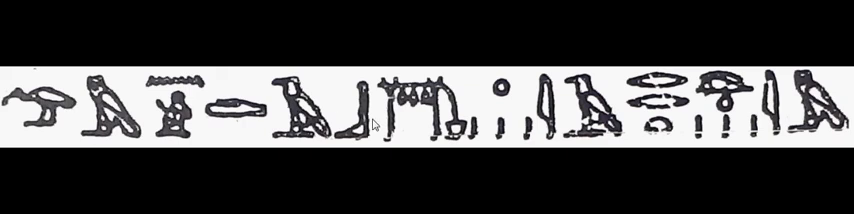
mouse_move(492, 108)
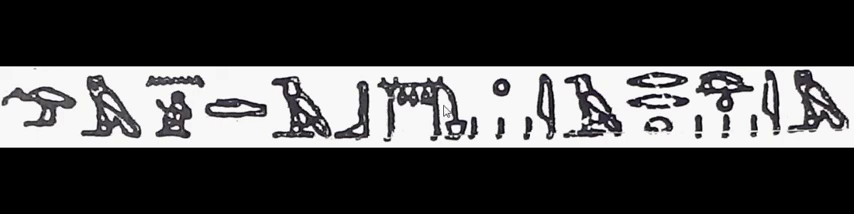
mouse_move(424, 112)
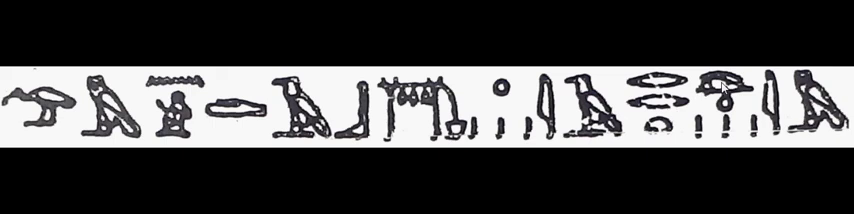
mouse_move(748, 96)
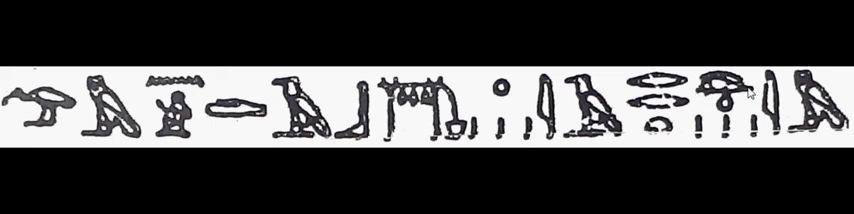